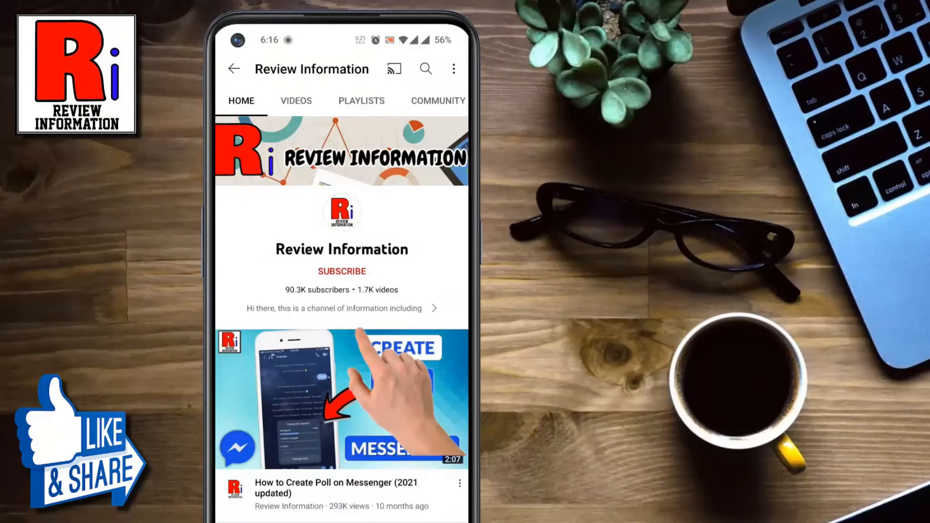
Step: Leave the YouTube channel page and launch Threads from the phone's app drawer
left_click(342, 271)
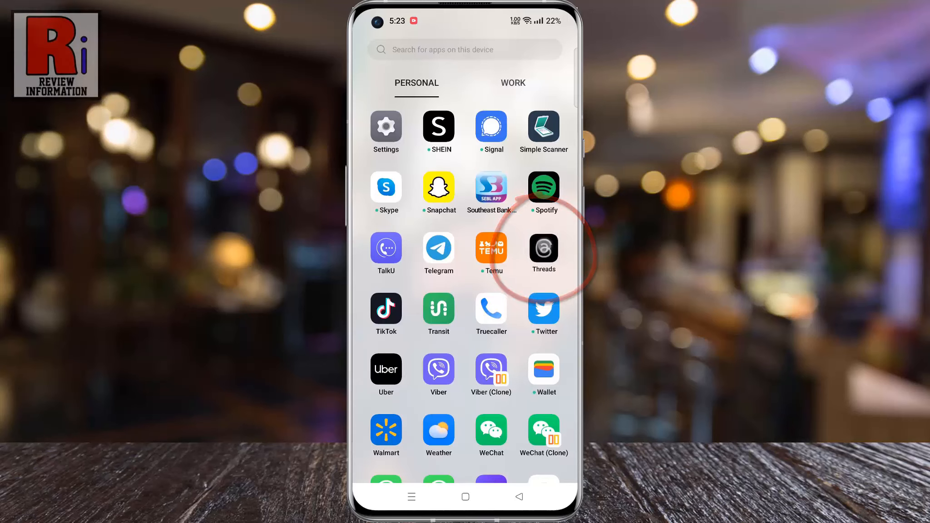
left_click(543, 248)
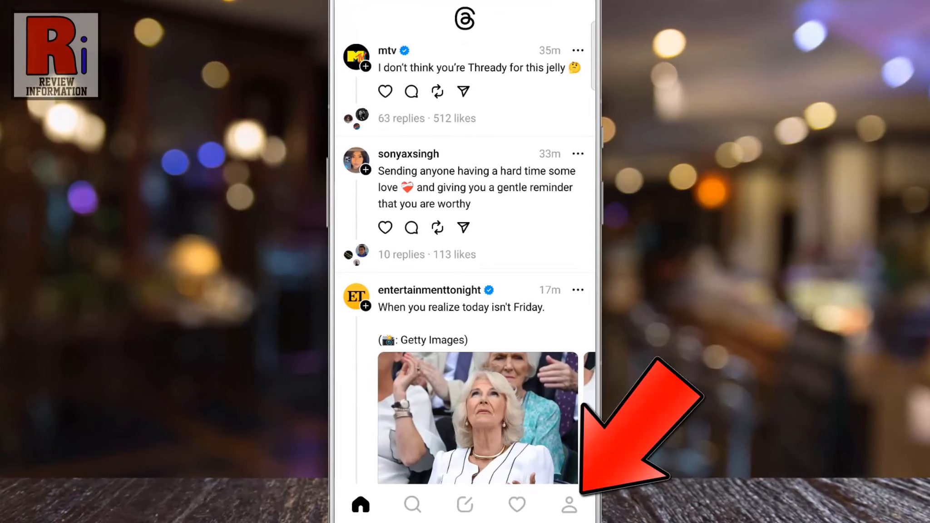
Step: From your profile, reach Settings > Privacy > Mentions, currently set to Everyone
left_click(568, 505)
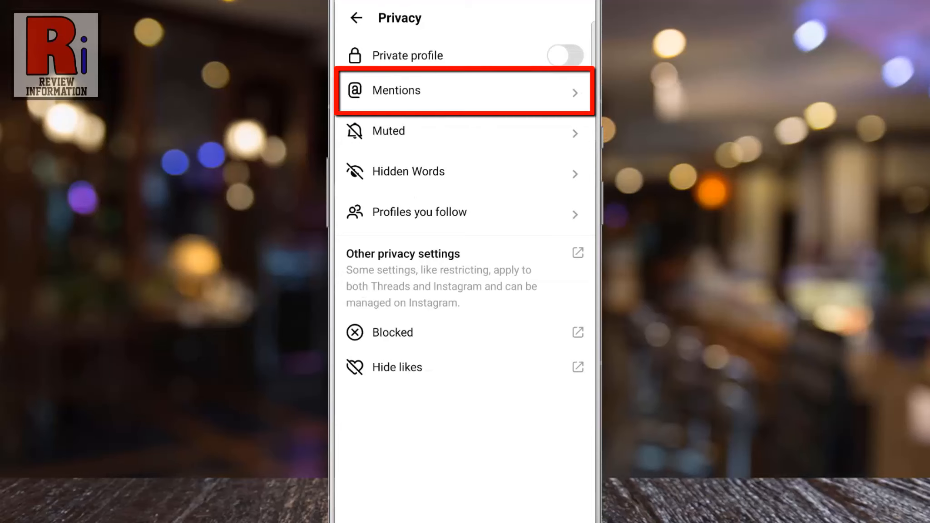
left_click(464, 92)
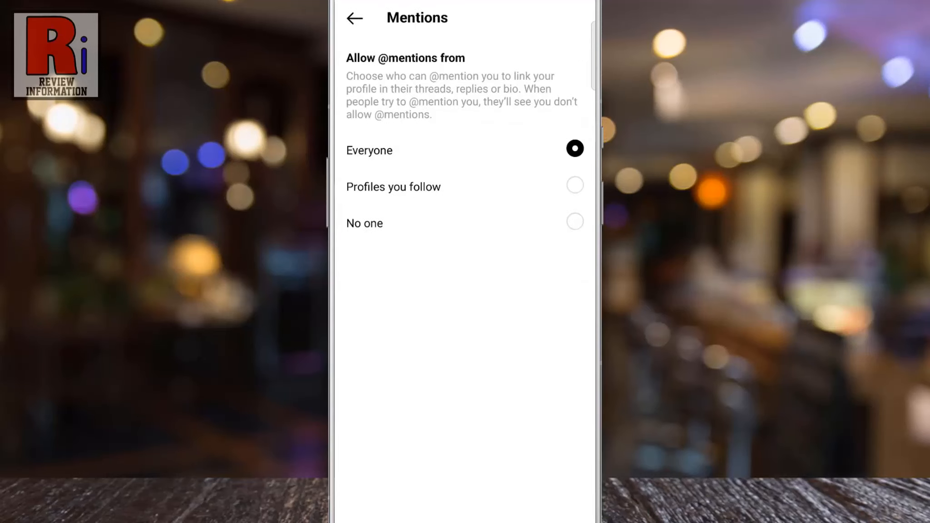